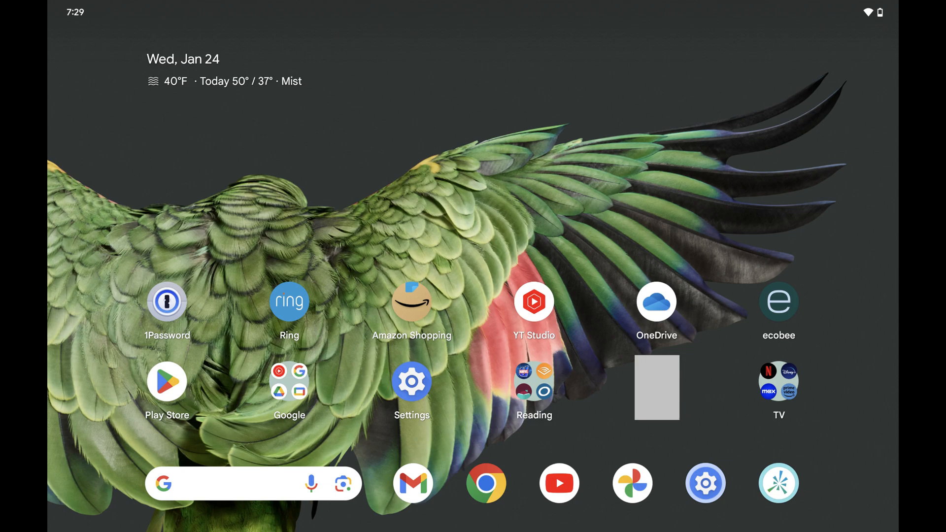
# Step: Launch the Settings app from the home screen
pyautogui.click(411, 382)
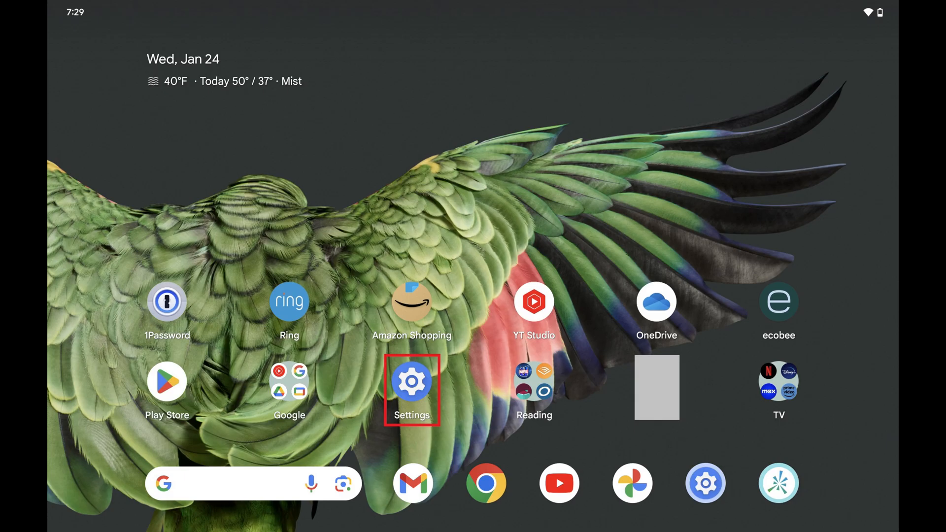
pyautogui.click(412, 381)
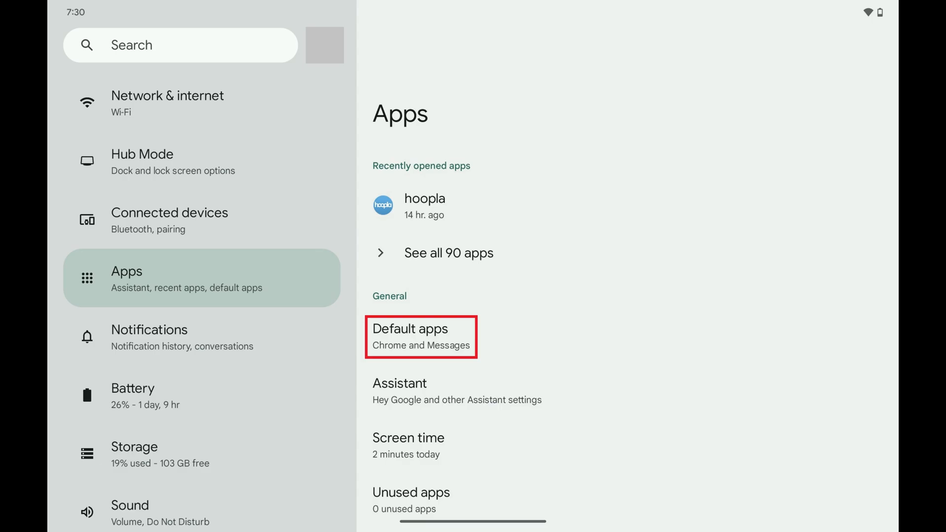
# Step: Open Default apps under Settings > Apps
pyautogui.click(420, 336)
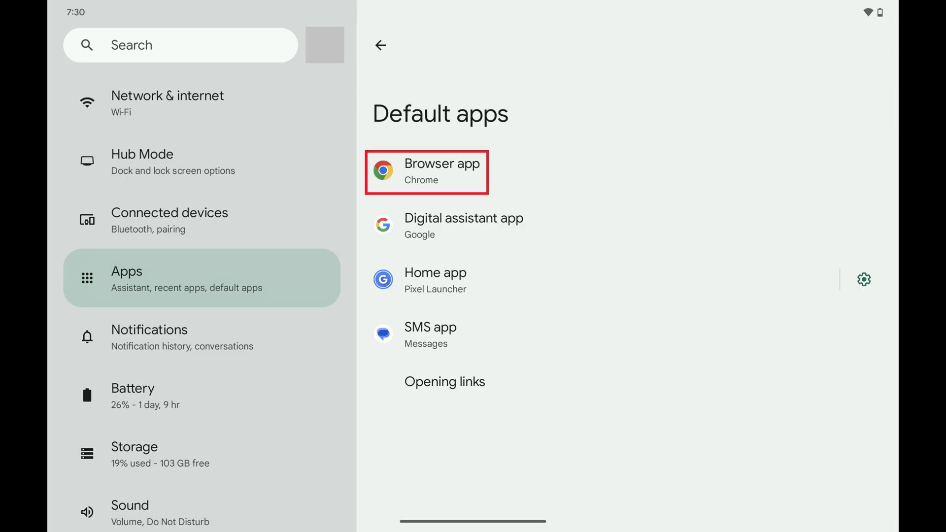
# Step: Open the Browser app choice, currently set to Chrome
pyautogui.click(442, 173)
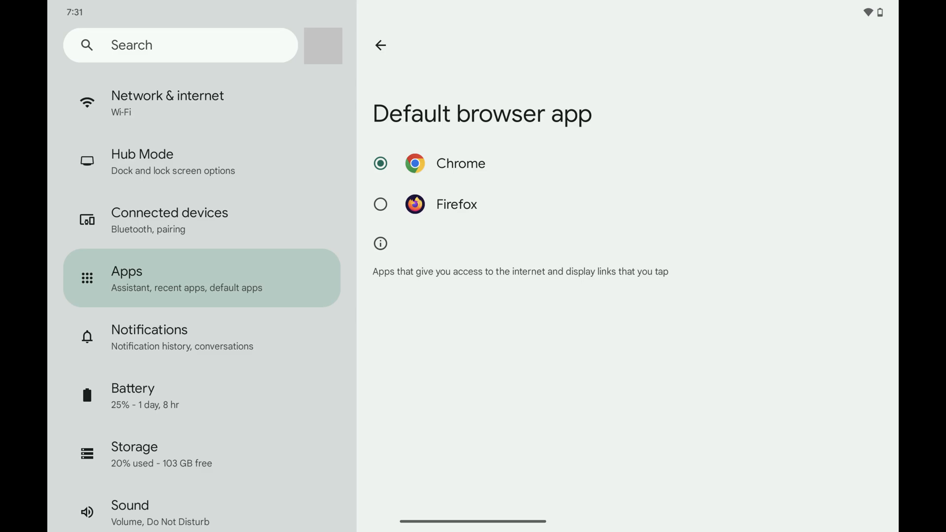
# Step: Select Firefox as the default browser app
pyautogui.click(380, 204)
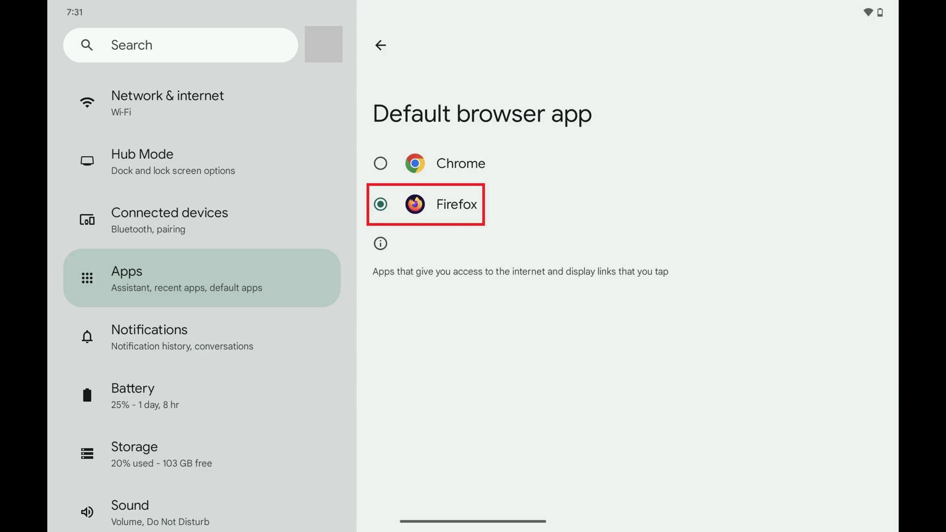